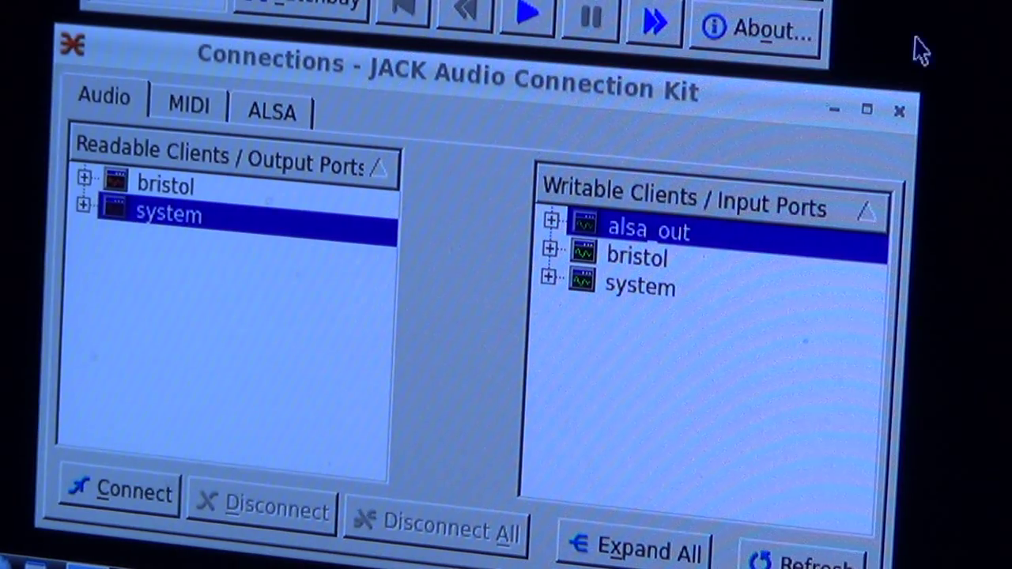
# Select bristol as audio source, review Kurzweil PC3 MIDI routing to hw:1, return to Audio
pyautogui.click(165, 183)
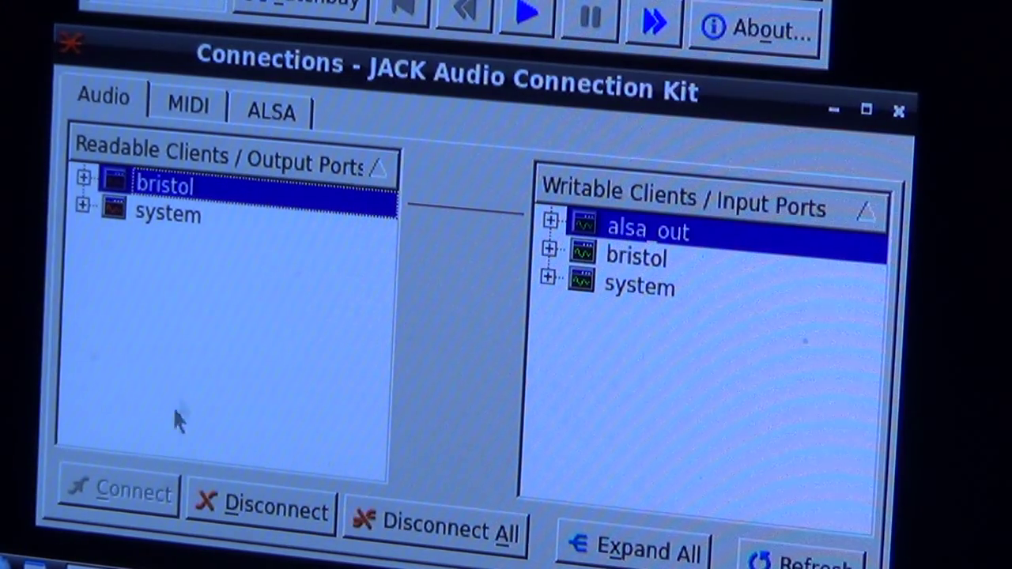
pyautogui.click(272, 111)
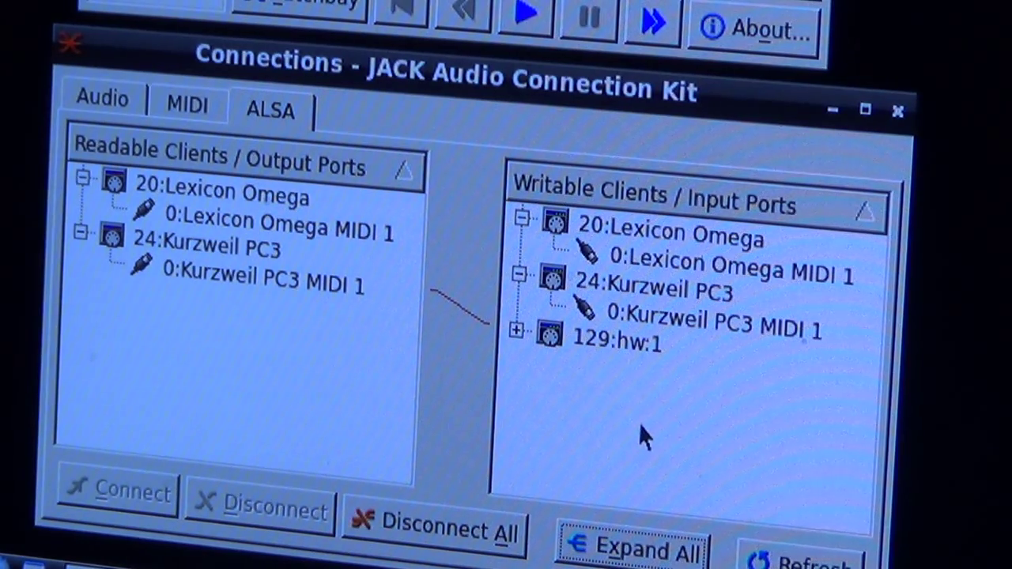
pyautogui.moveTo(333, 419)
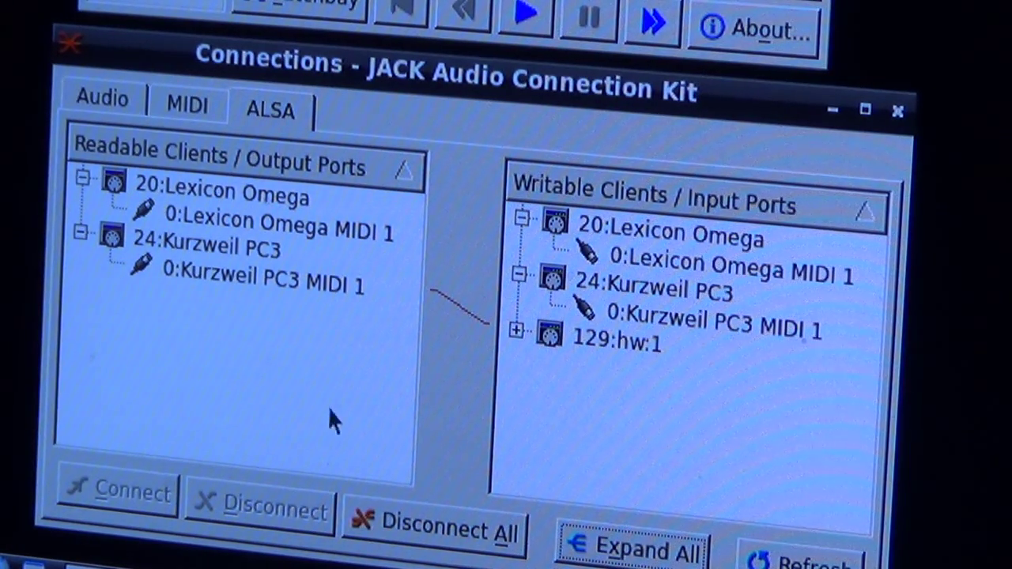
pyautogui.click(102, 101)
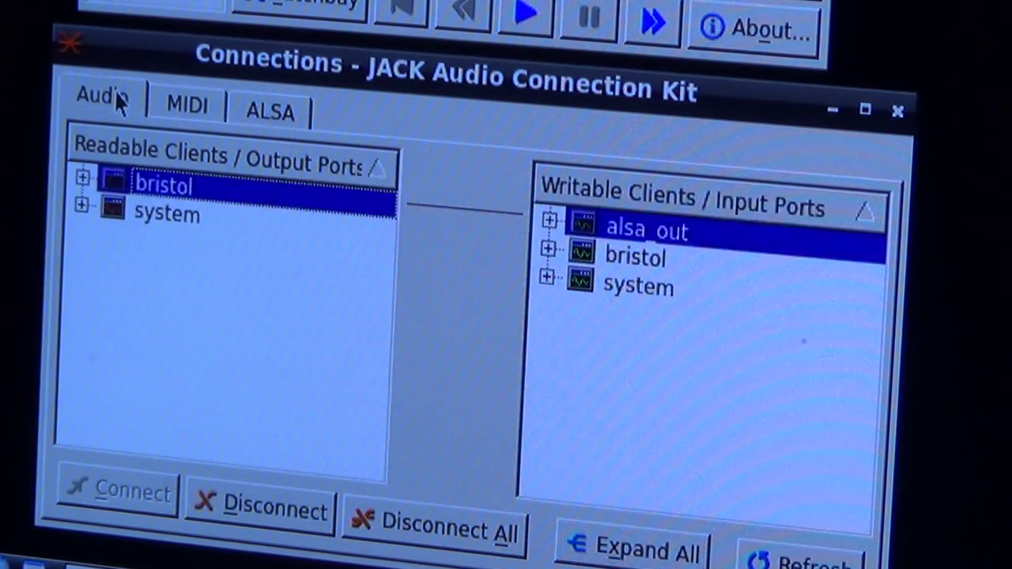